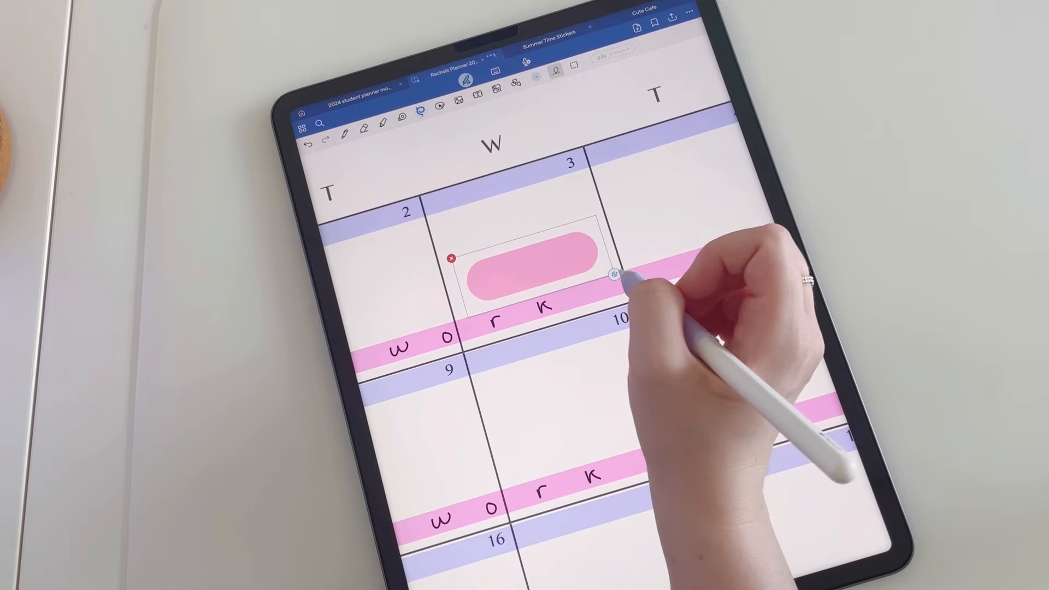
Step: Handwrite birthday labels on the pink tabs, beginning with 'Davids birthday'
type("Davids birthday")
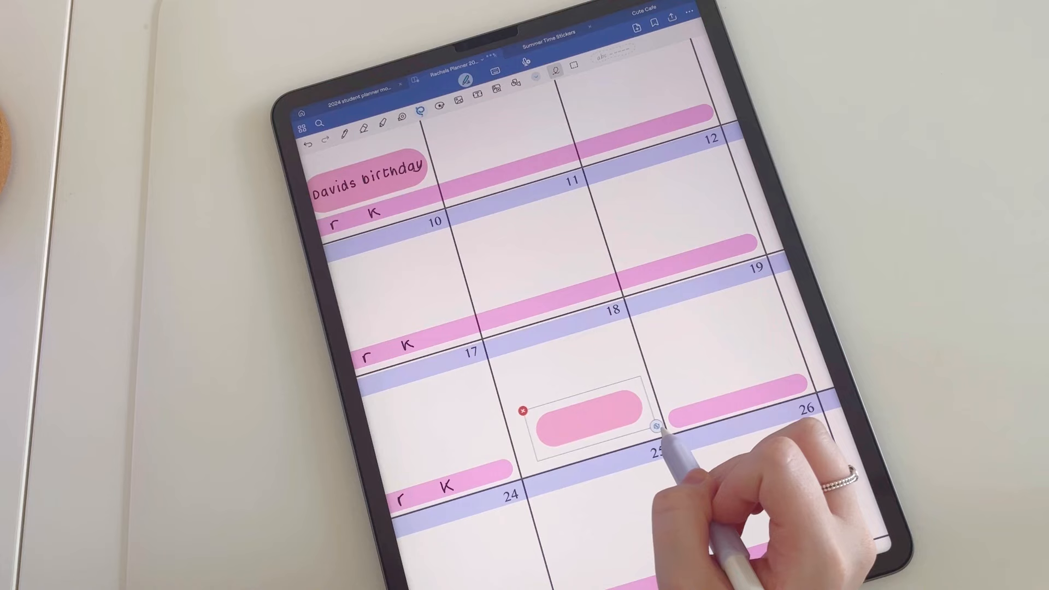
type("step")
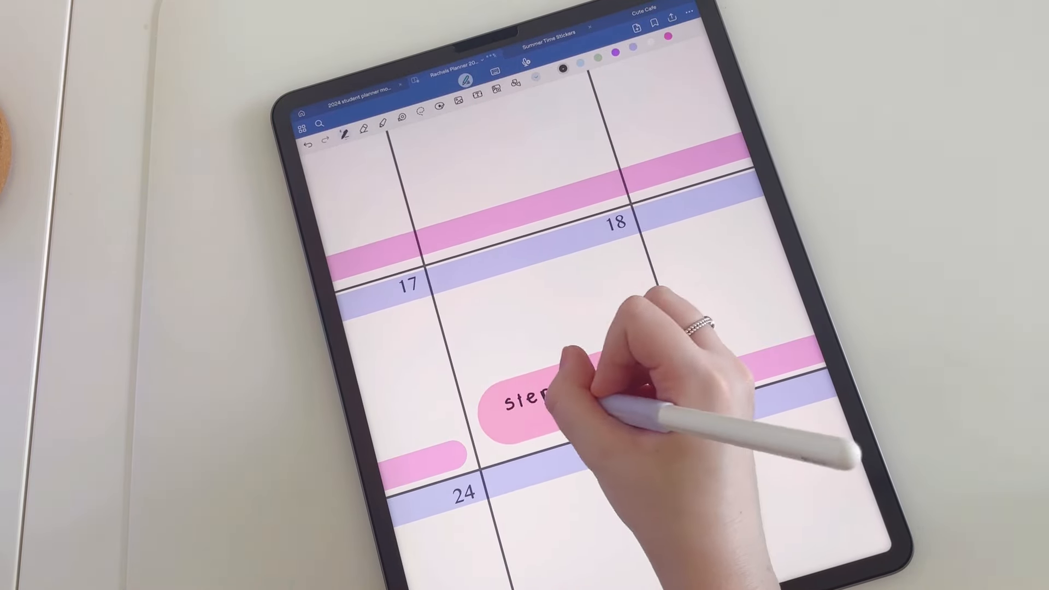
type("b")
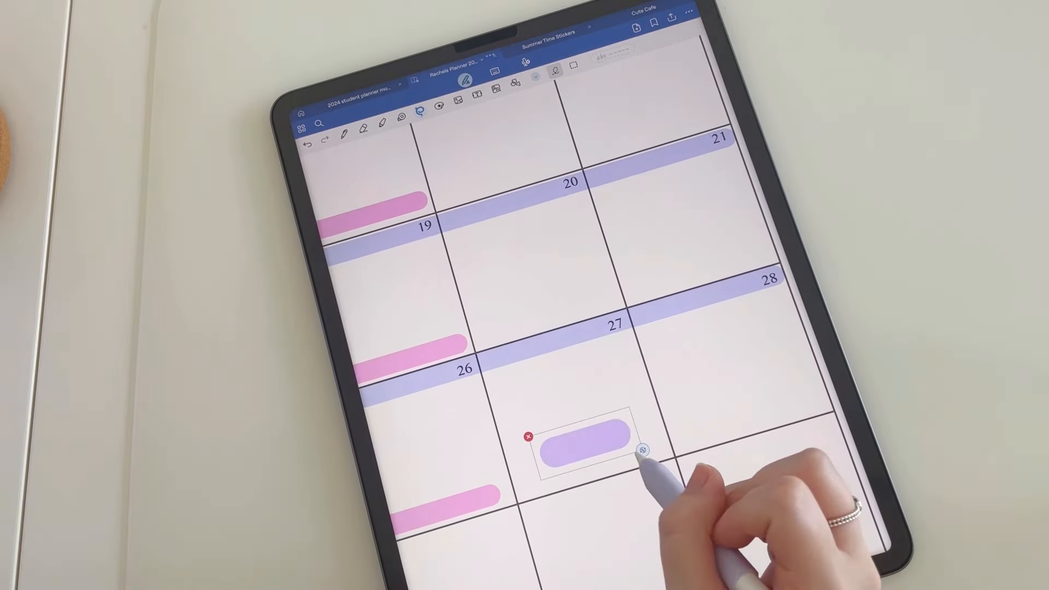
Step: Write 'wedding Anniversary' on the purple tab and place a sparkling heart sticker above it
type("wedding")
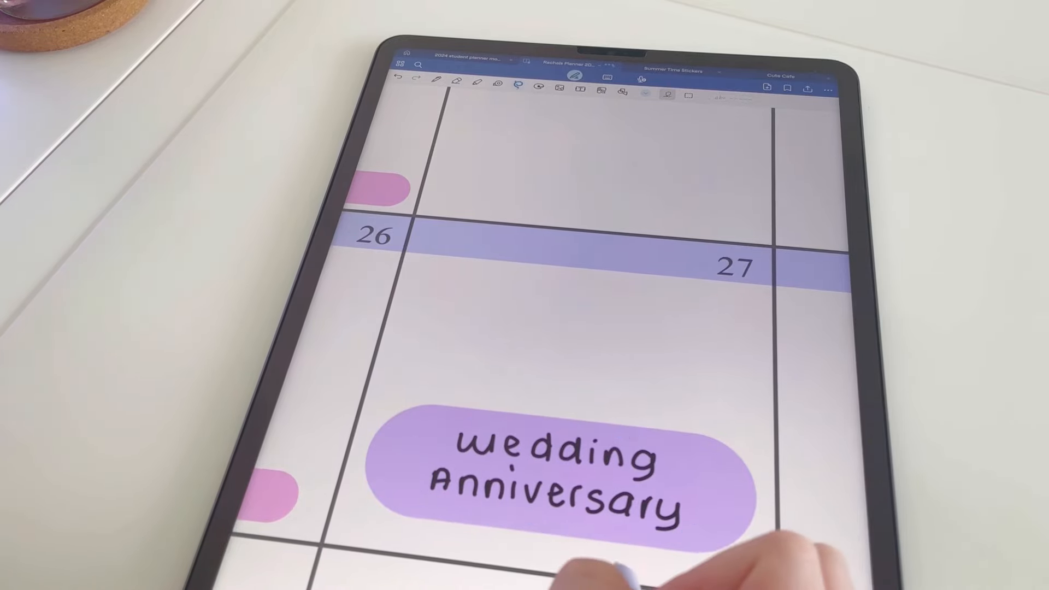
left_click(565, 325)
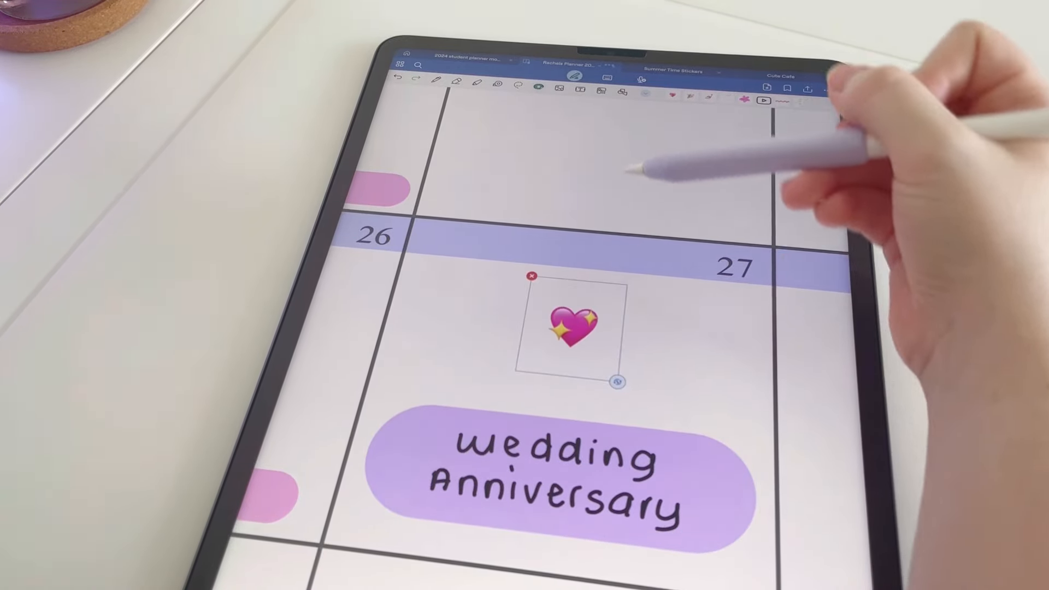